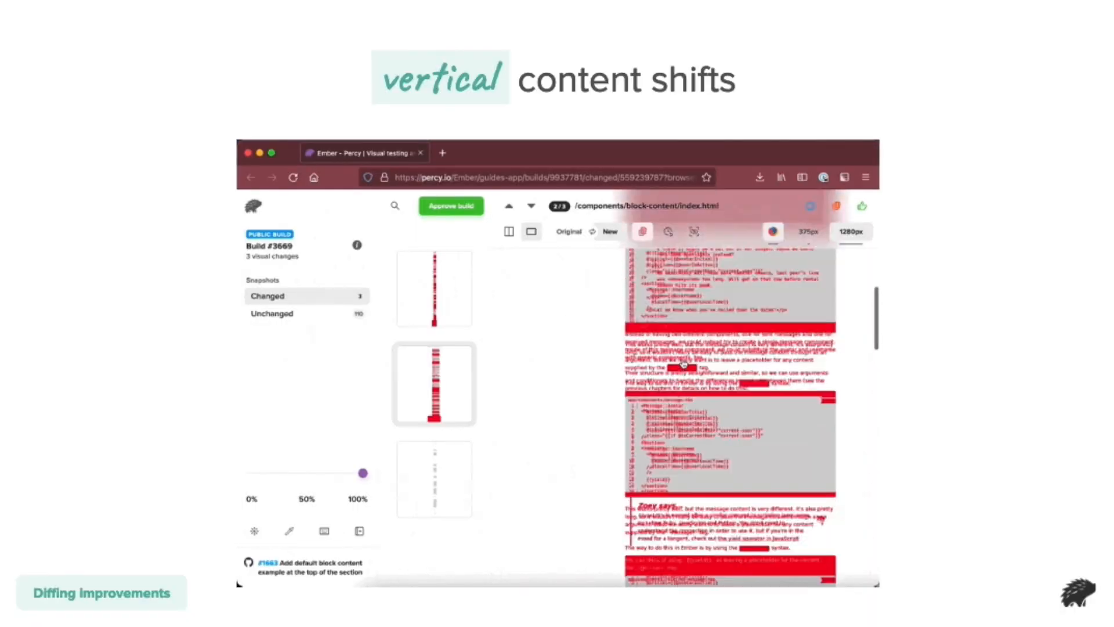
Compare the new snapshot against the master baseline, toggling the red diff overlay off and on
click(642, 238)
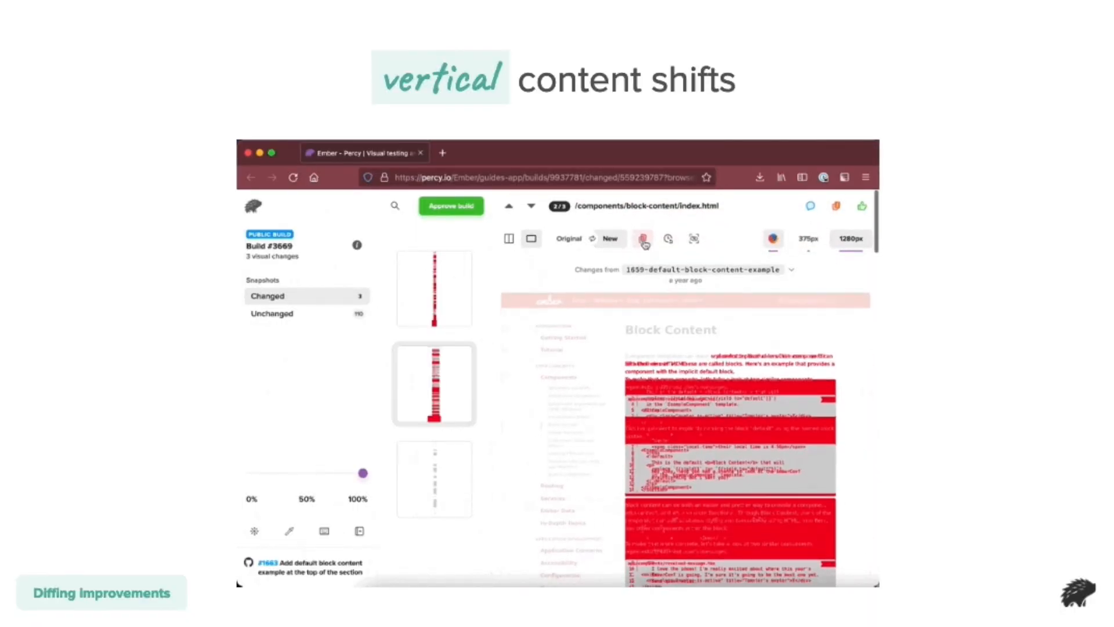
click(643, 239)
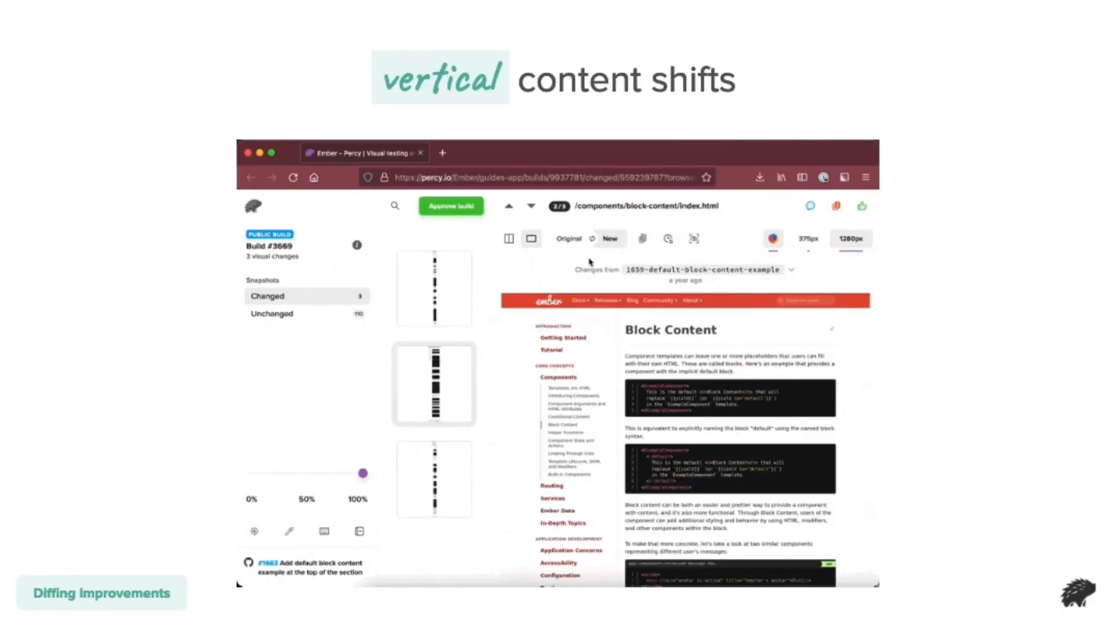
click(592, 238)
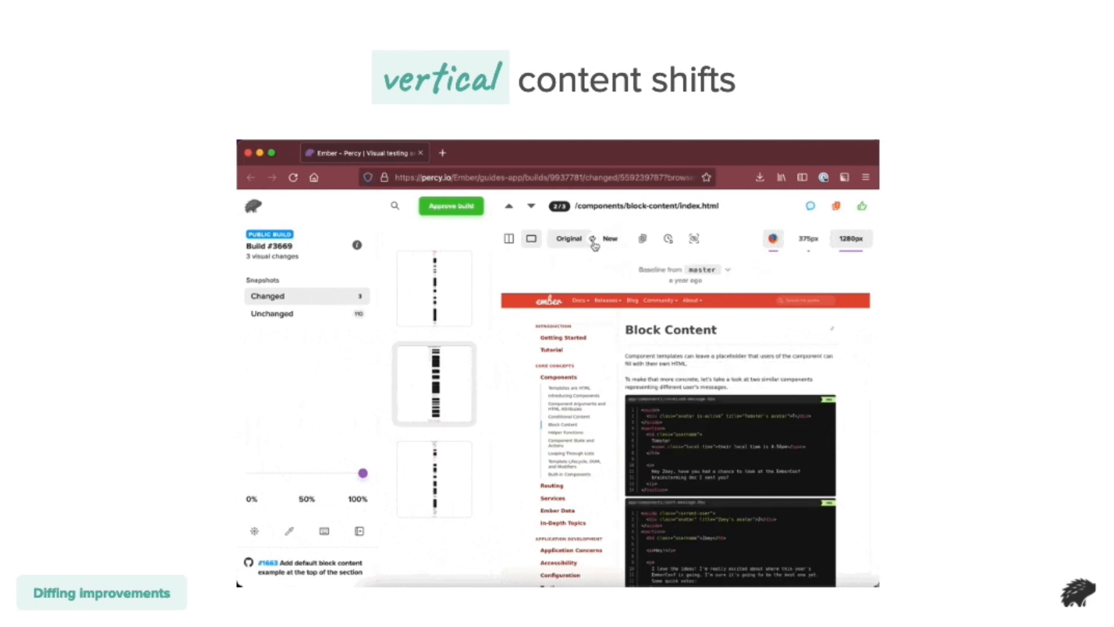
click(592, 239)
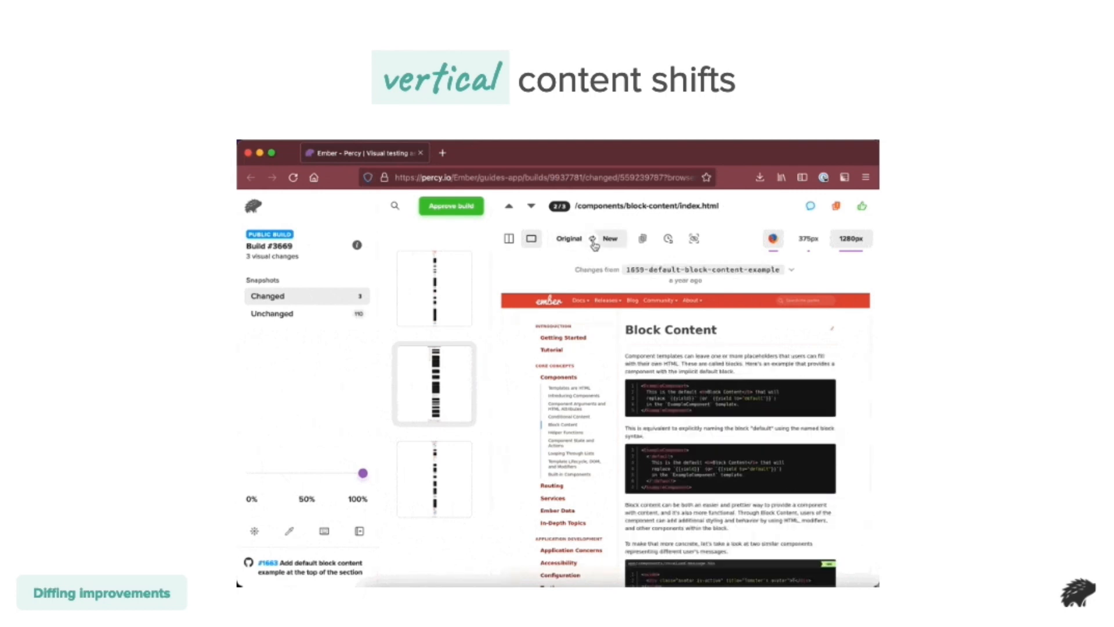
click(642, 238)
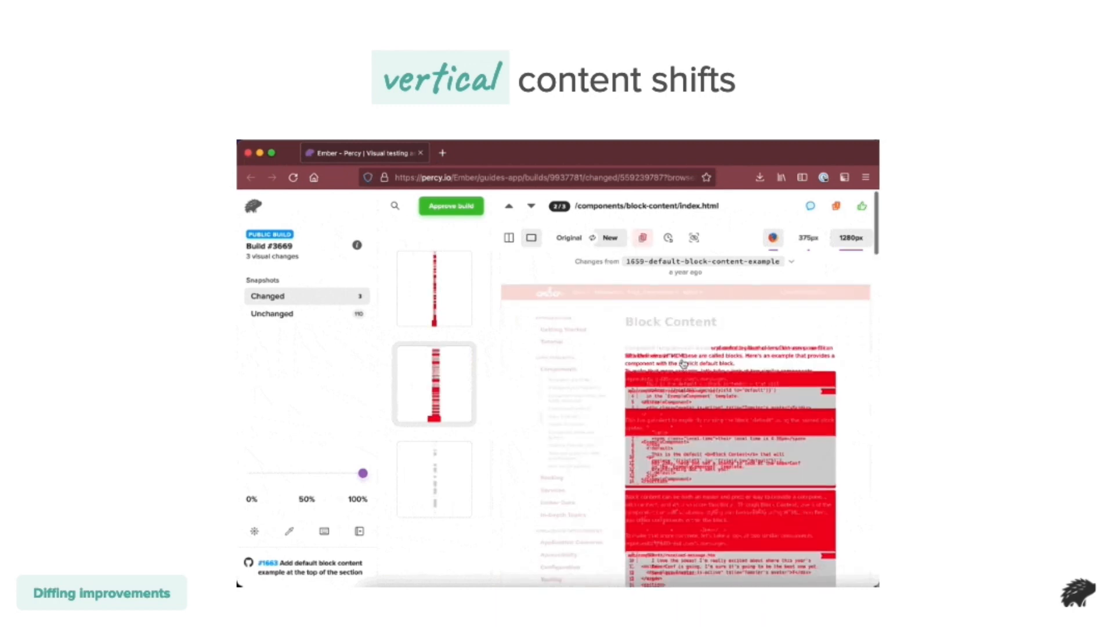
Move to the next snapshot and view the security, infrastructure and enterprise integrations sections
key(Right)
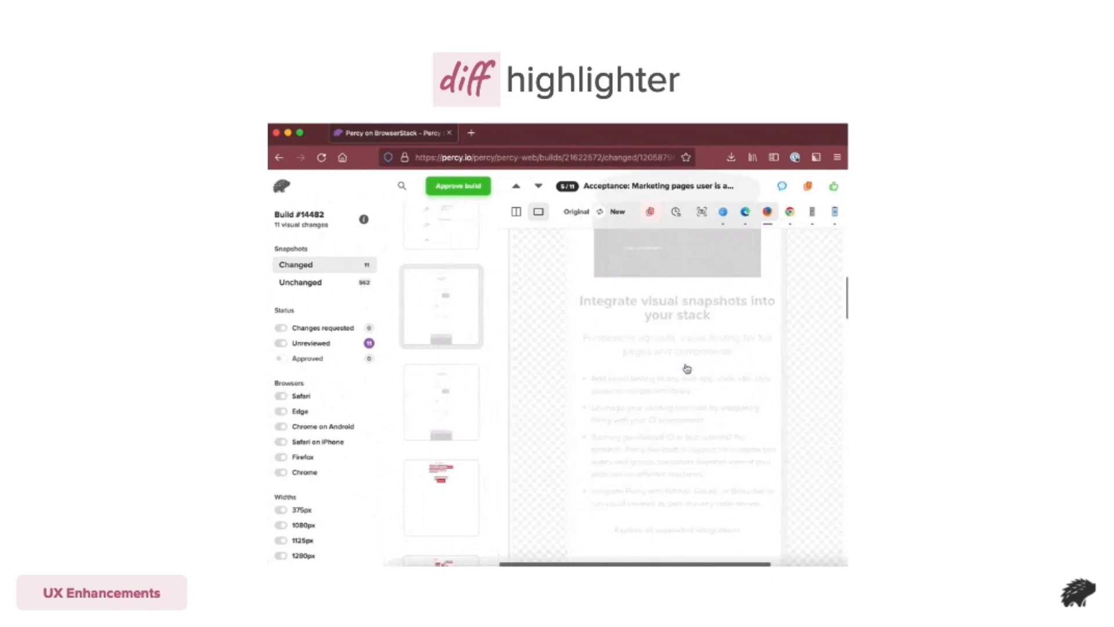
scroll(down, 3)
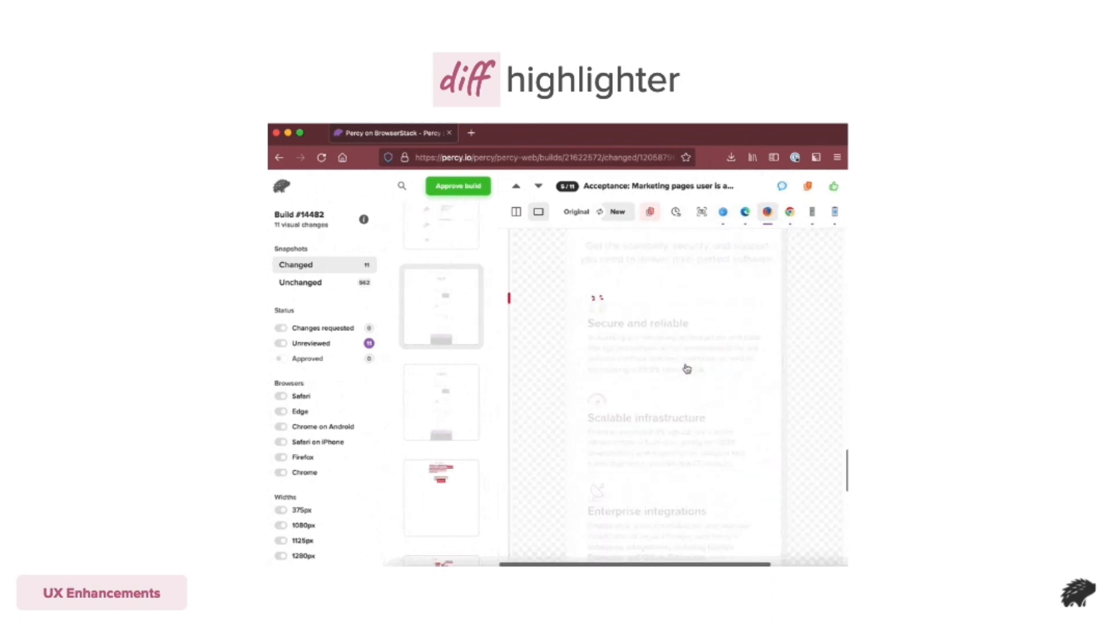